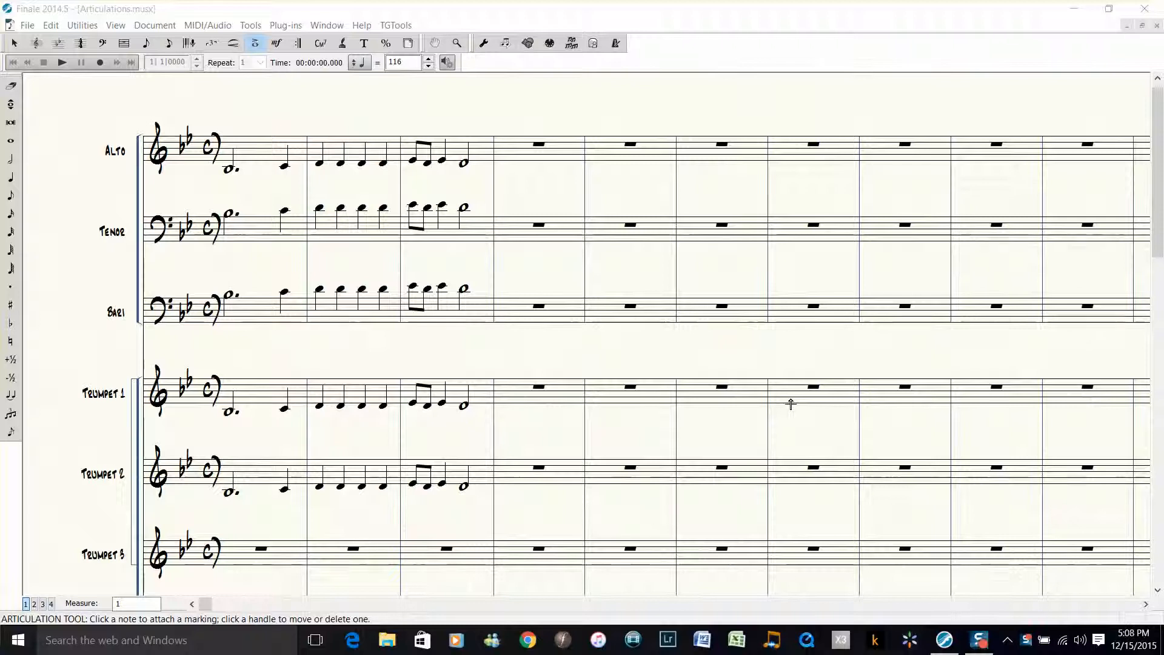
mouse_move(780, 323)
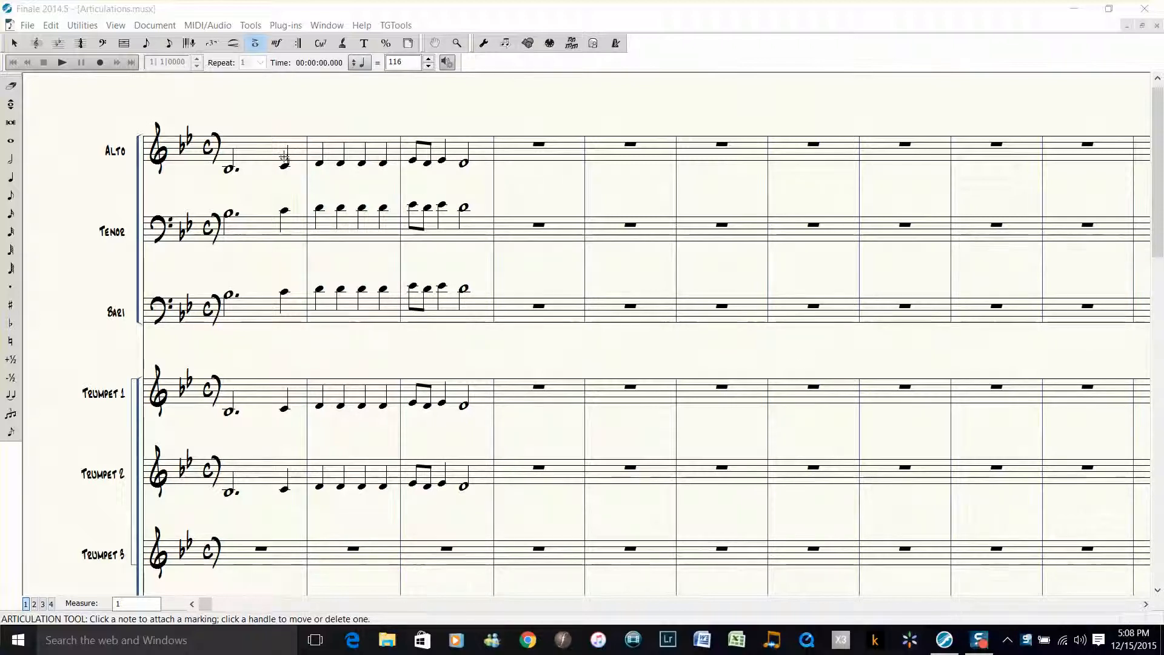
Click the alto sax quarter note in measure 2 to show the articulation list
left_click(284, 159)
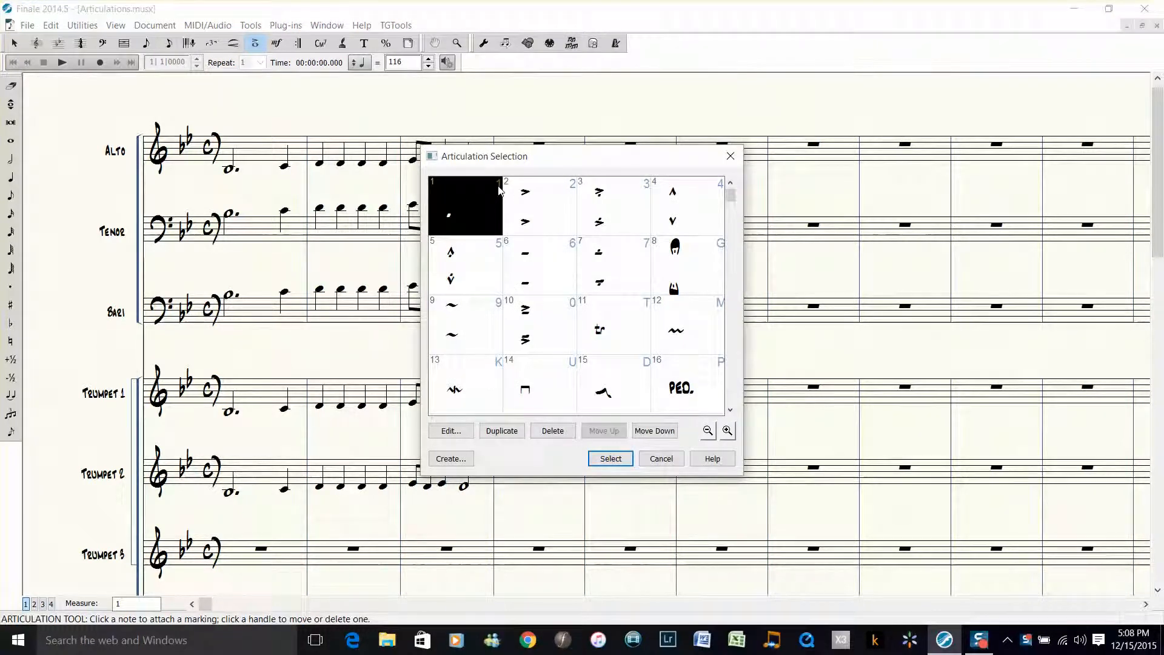
mouse_move(635, 190)
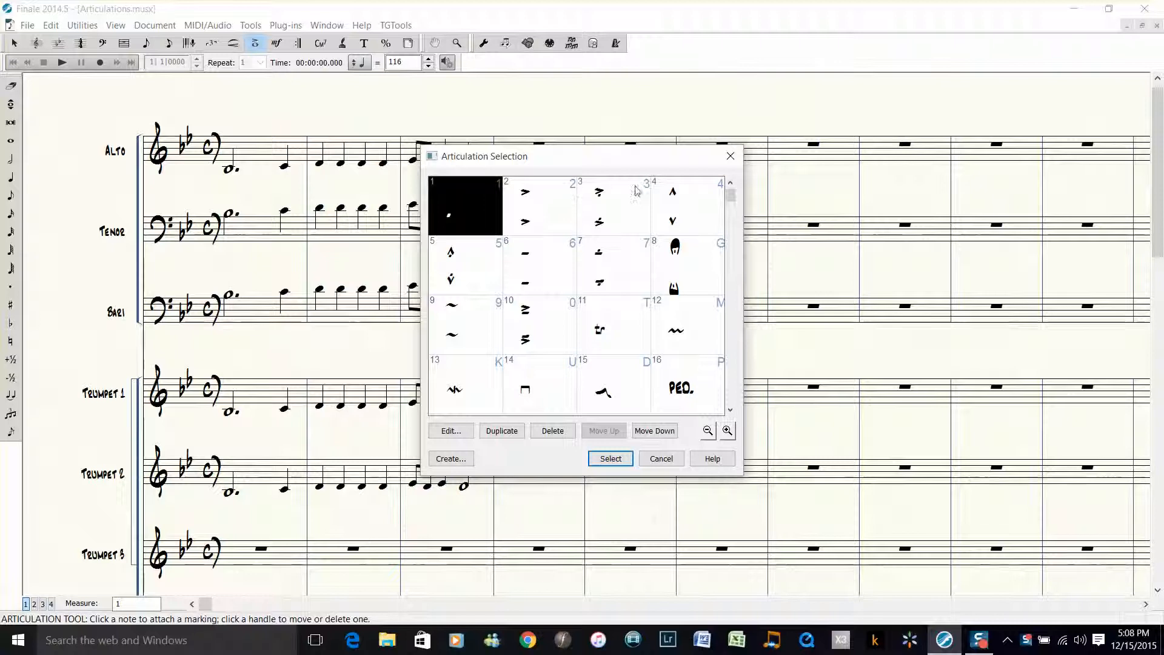
mouse_move(514, 245)
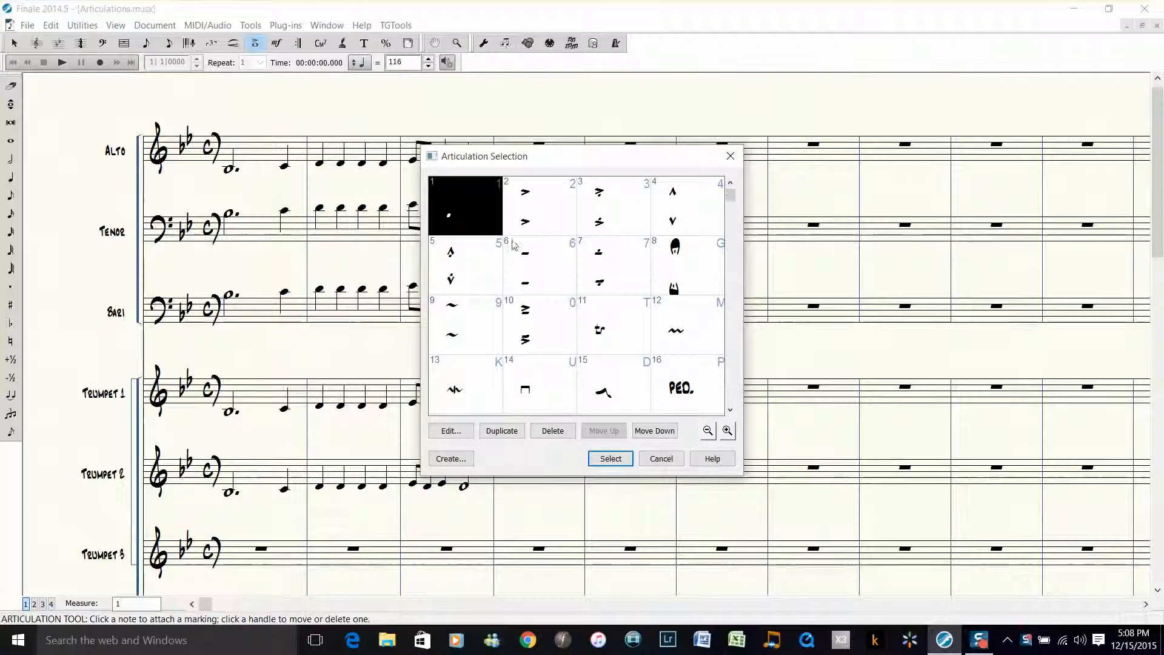
mouse_move(547, 251)
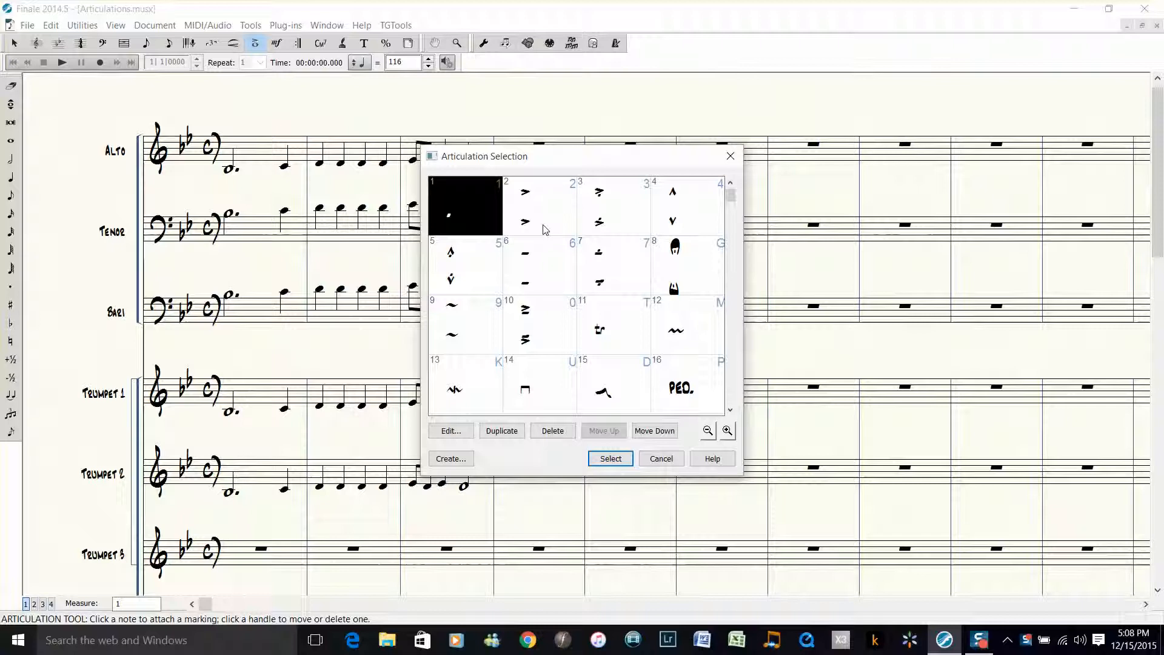
mouse_move(487, 217)
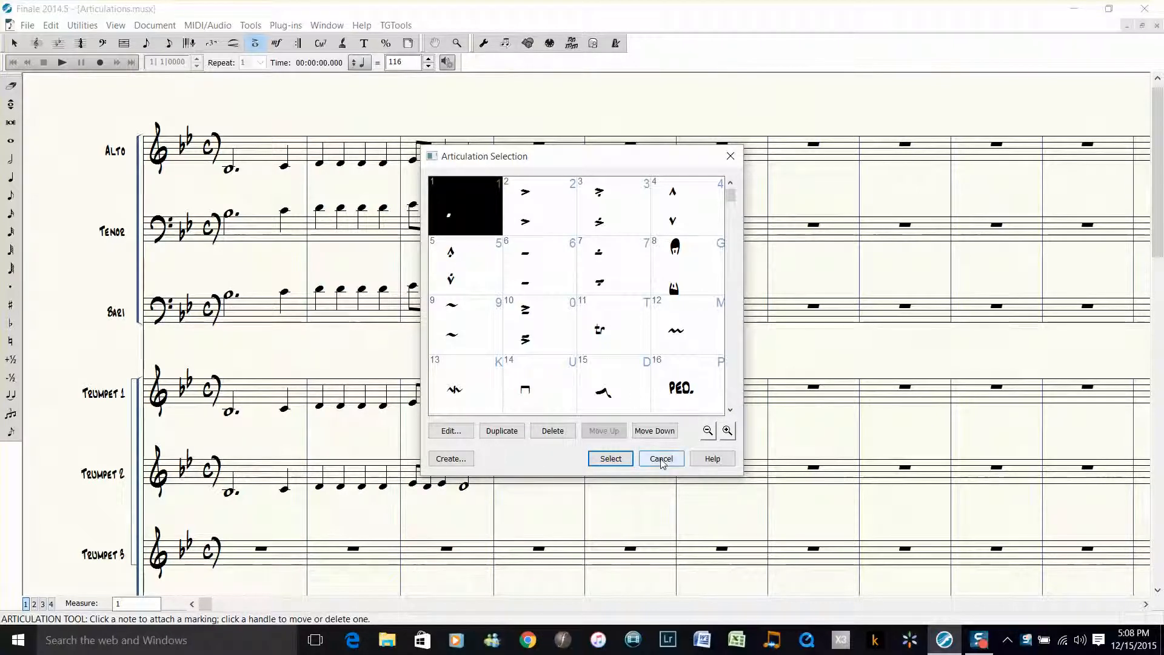
Dismiss the articulation list and select the alto, tenor and bari sax measures 2–3
left_click(661, 458)
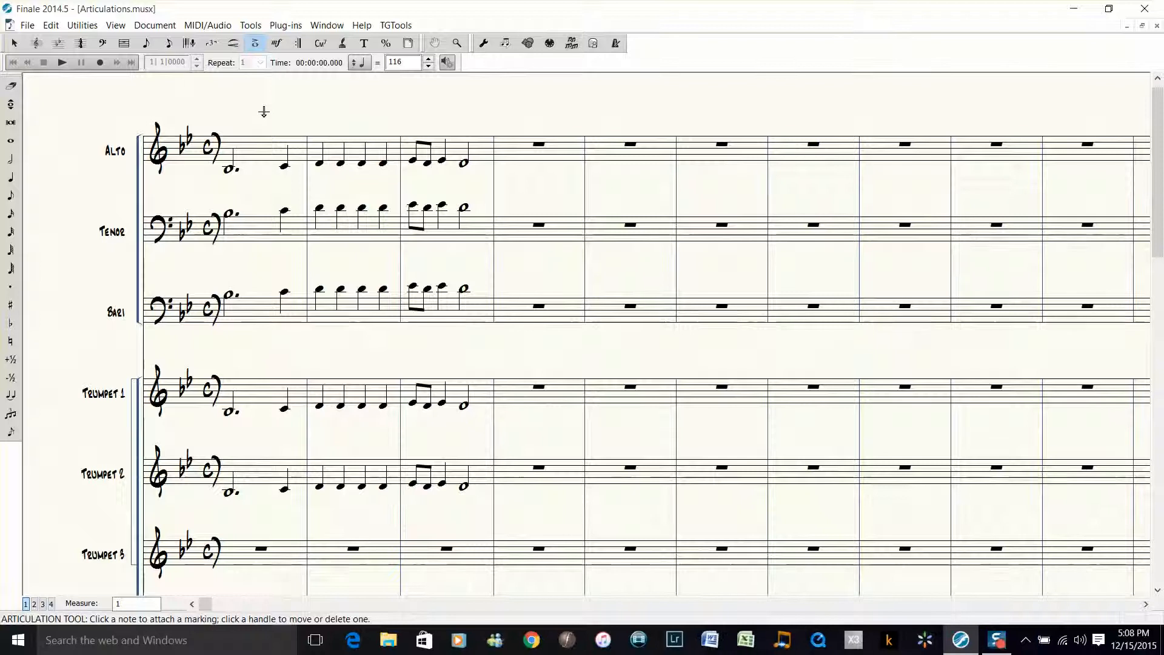
left_click_drag(264, 112, 352, 354)
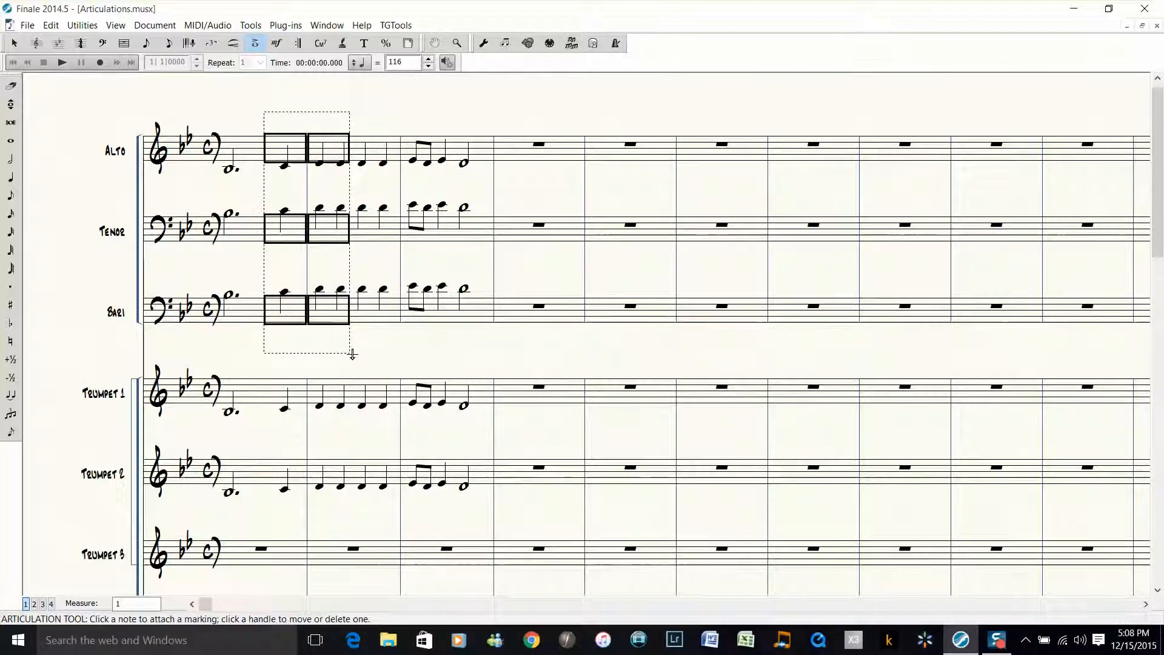
left_click_drag(349, 355, 393, 370)
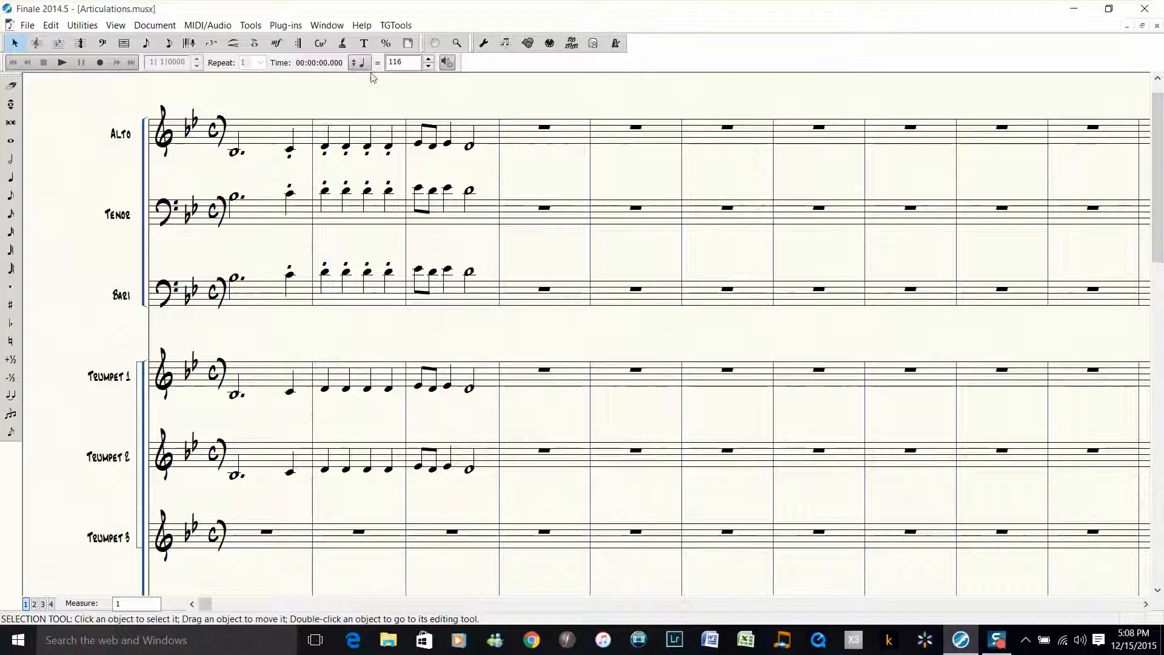
Attempt accents on measure 4 closing half notes, then return to adding articulations
left_click(252, 43)
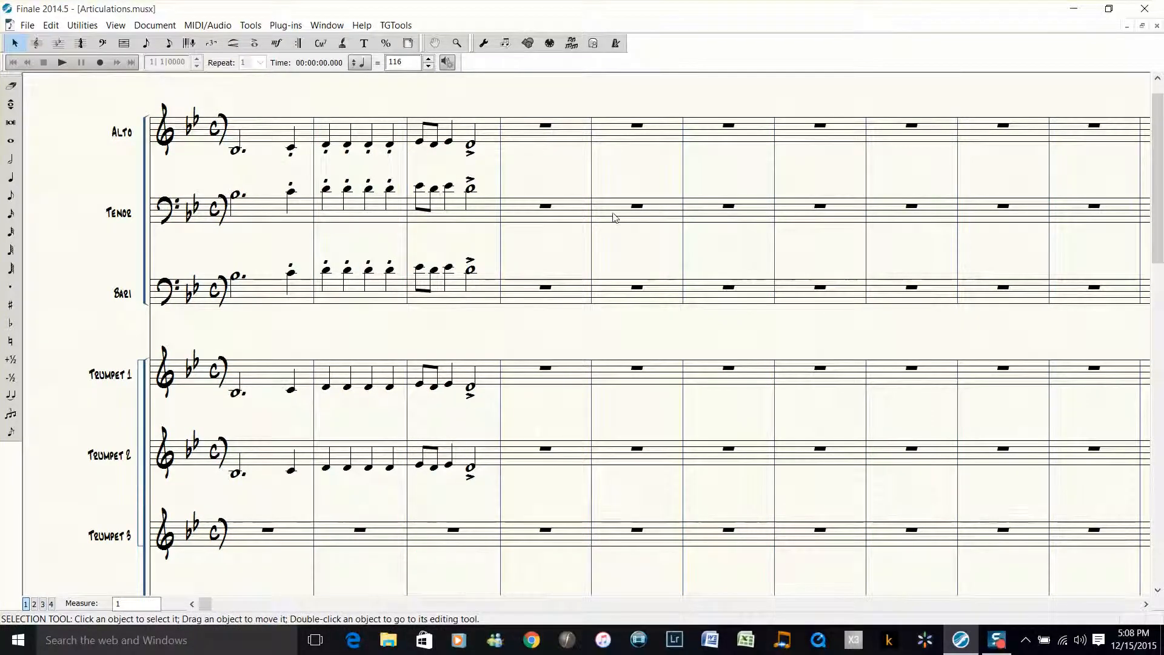
mouse_move(619, 212)
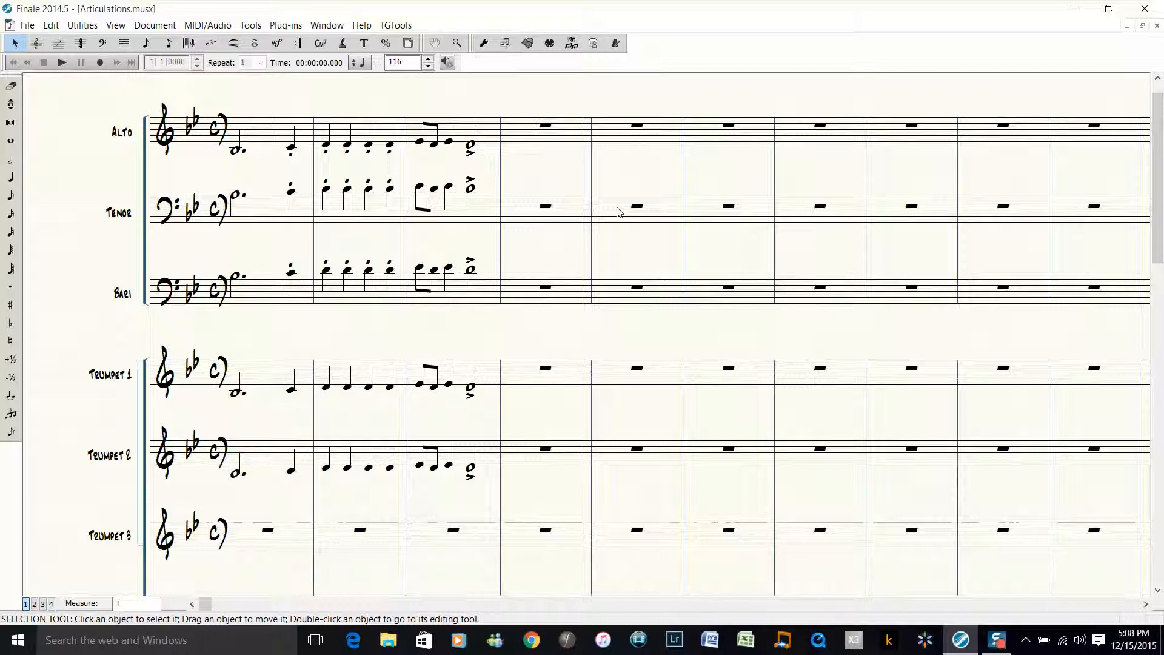
left_click(255, 43)
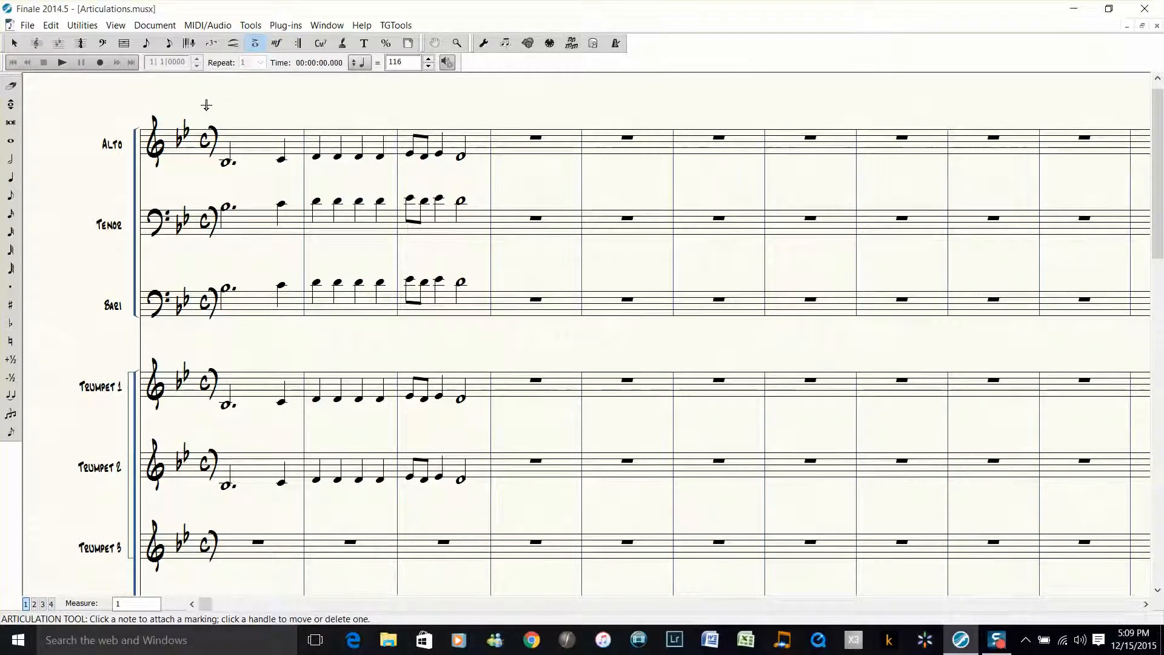
Drag-select the saxophone measures to bring up the Apply Articulation dialog
left_click_drag(206, 105, 258, 302)
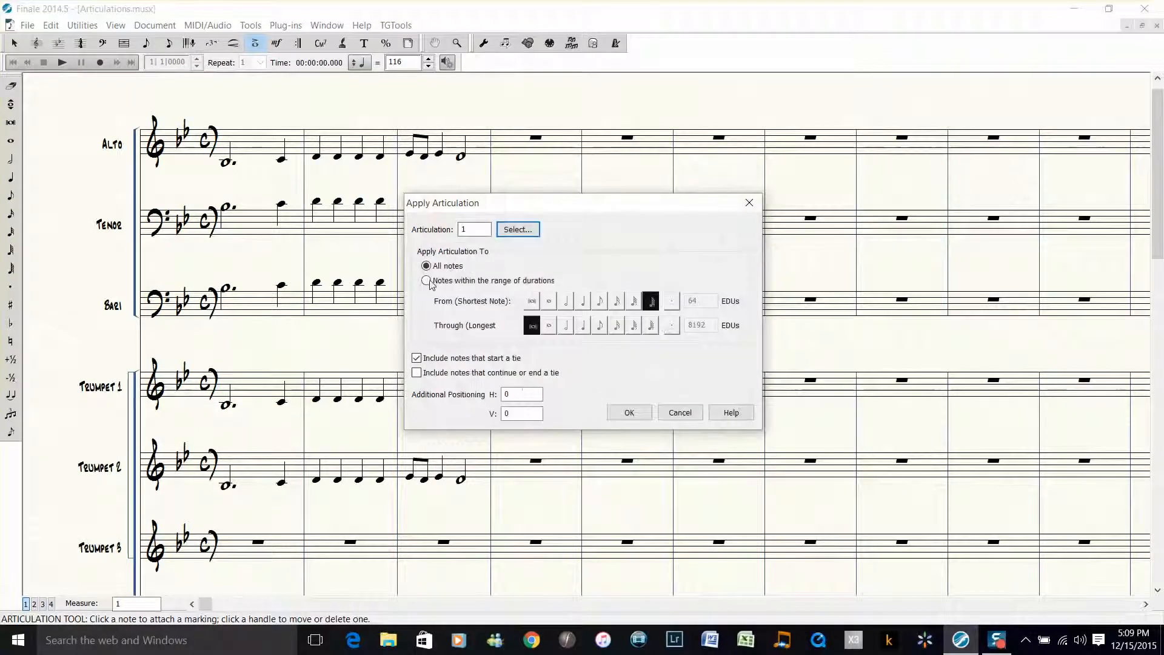
Apply articulation 1 only to notes with durations from eighth to quarter
left_click(427, 281)
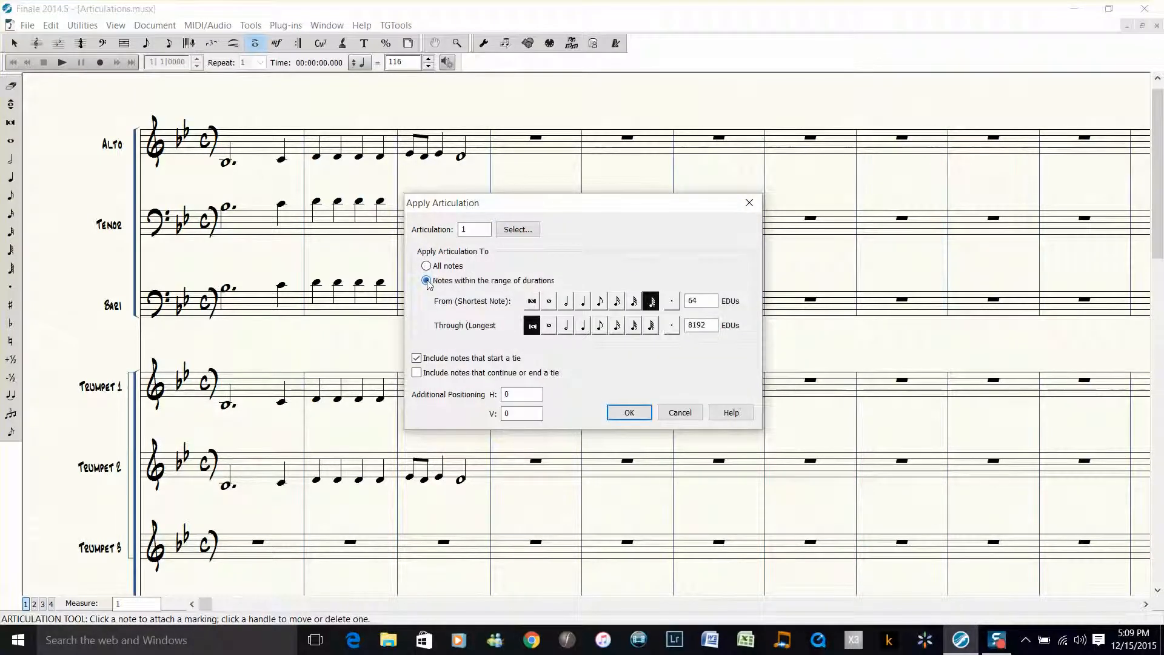
mouse_move(601, 300)
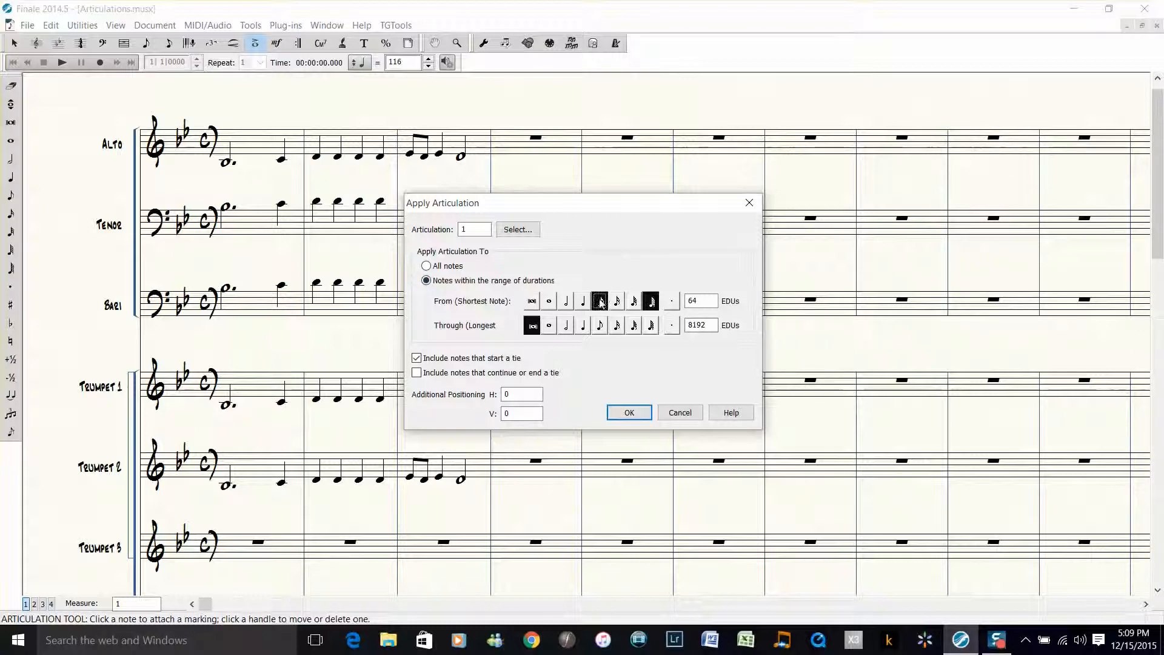
left_click(600, 301)
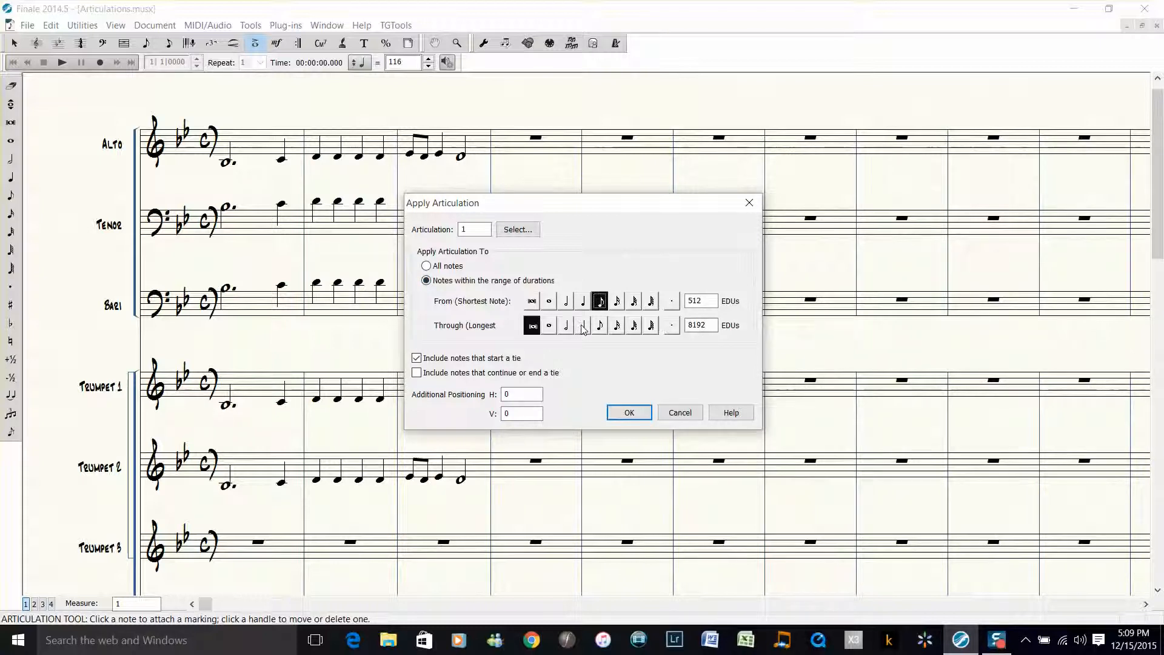
left_click(582, 325)
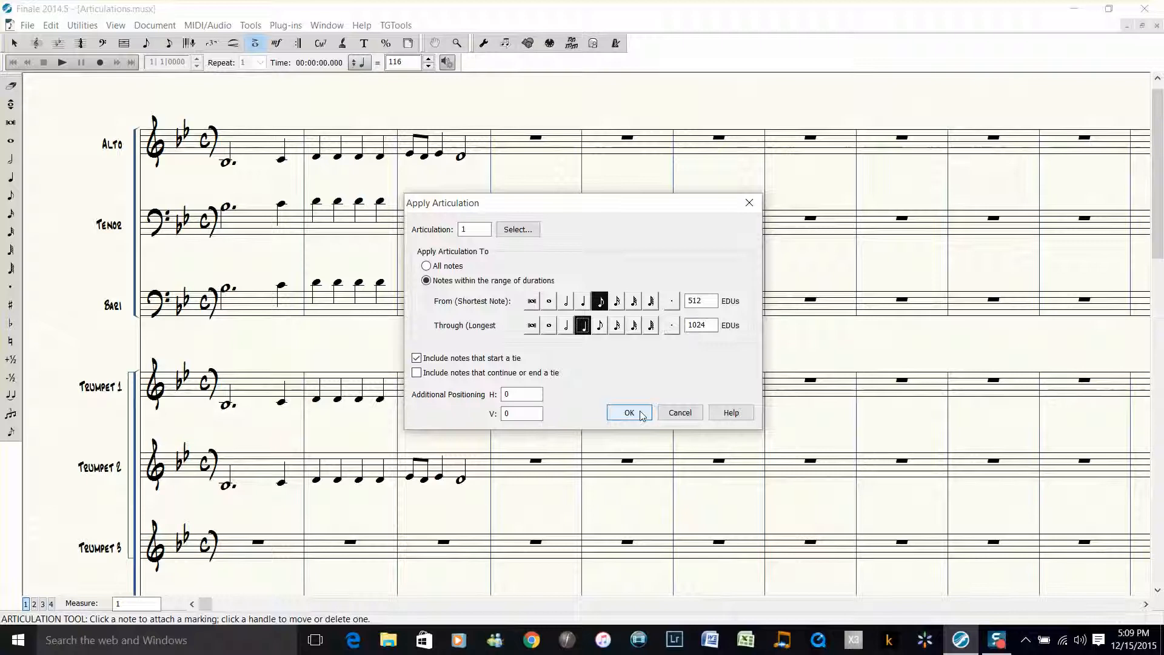
left_click(630, 413)
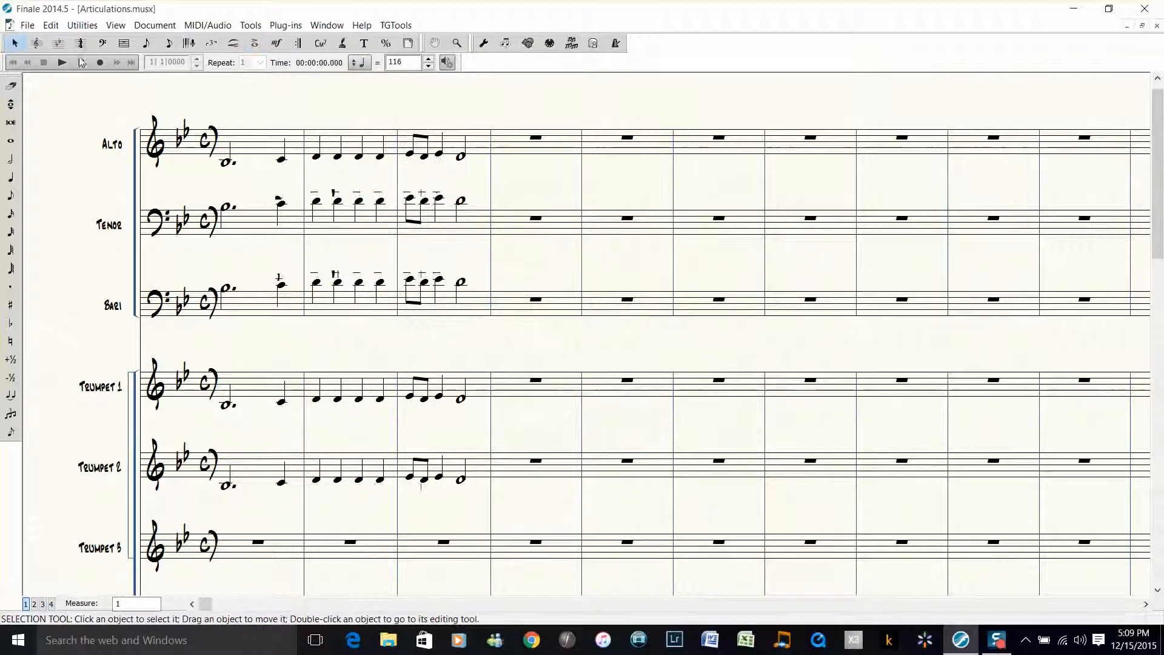